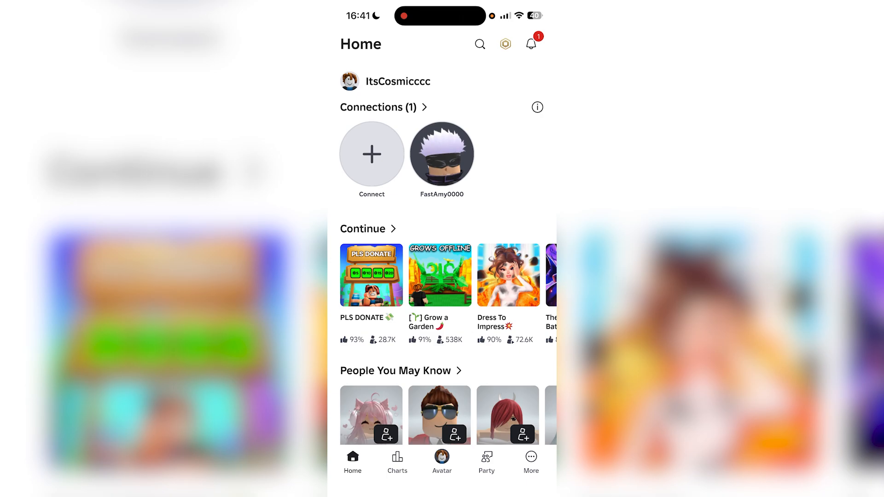
# Reach the Settings page through the More menu at the bottom bar.
pyautogui.click(530, 459)
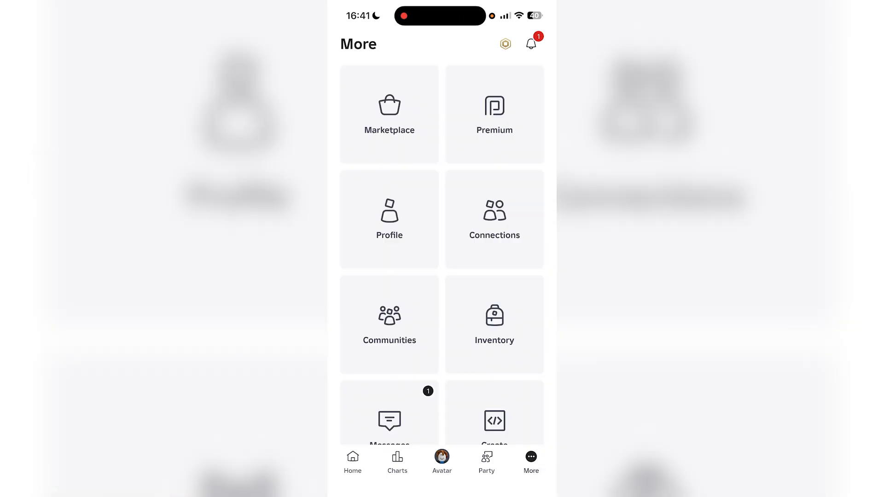
pyautogui.scroll(-3)
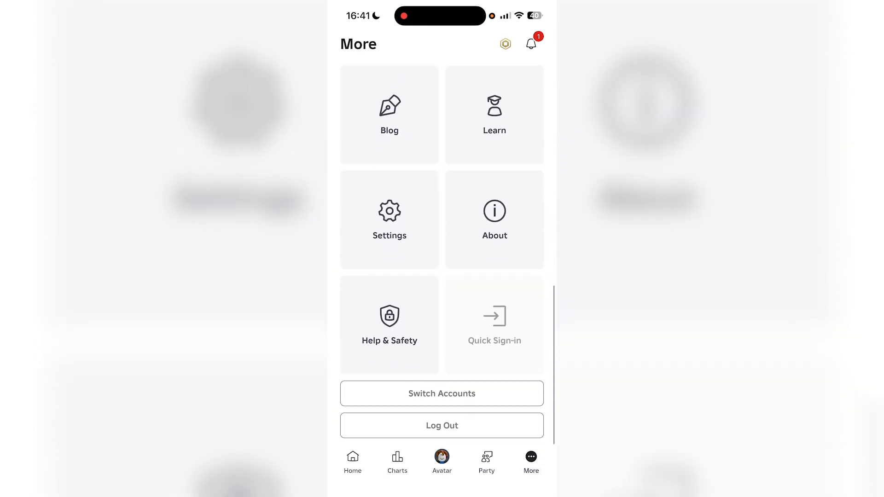
pyautogui.click(389, 221)
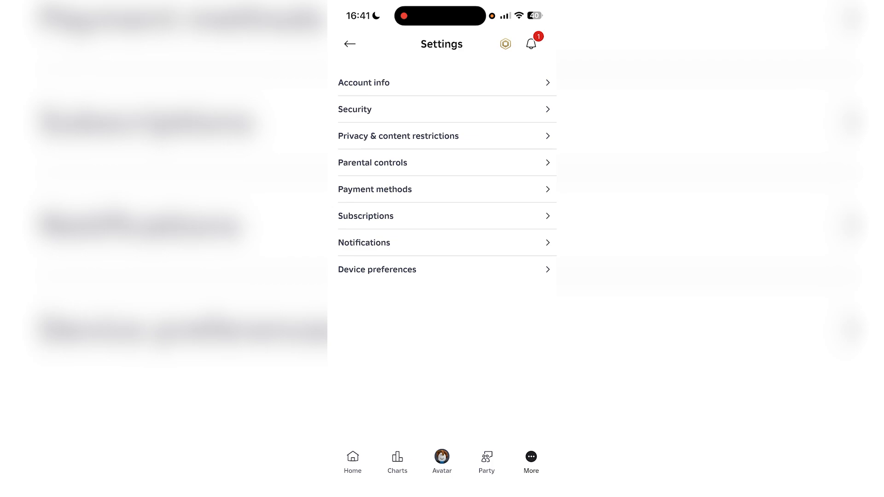
# Enter Privacy & content restrictions to reach the Communication options.
pyautogui.click(398, 136)
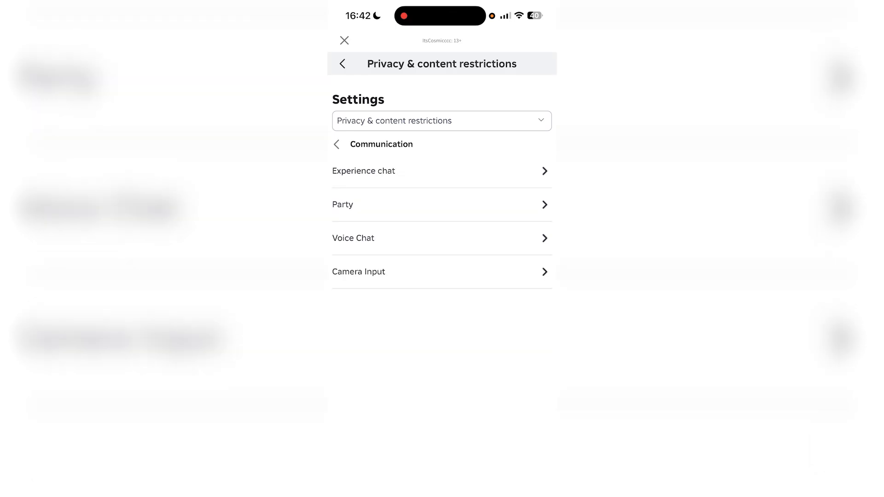
# View the Voice Chat page with Enable Microphone shown off.
pyautogui.click(442, 237)
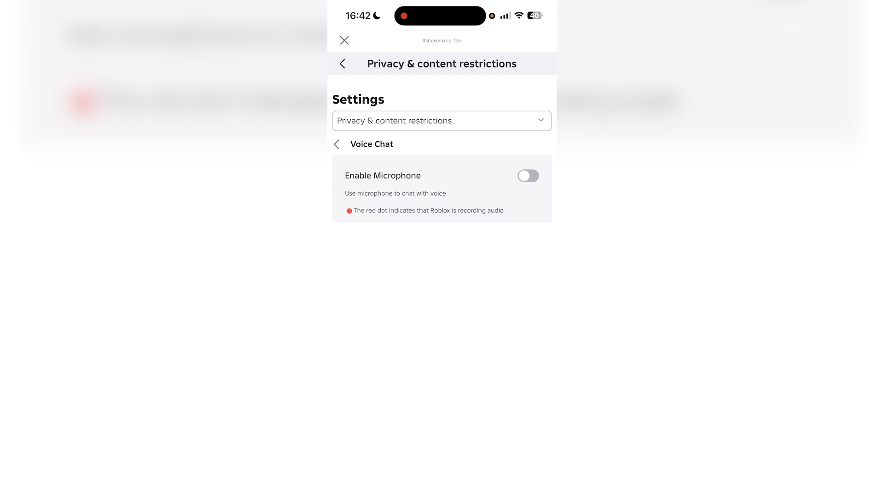
# Turn Camera Input off, save it, and go back to the Communication list.
pyautogui.click(338, 144)
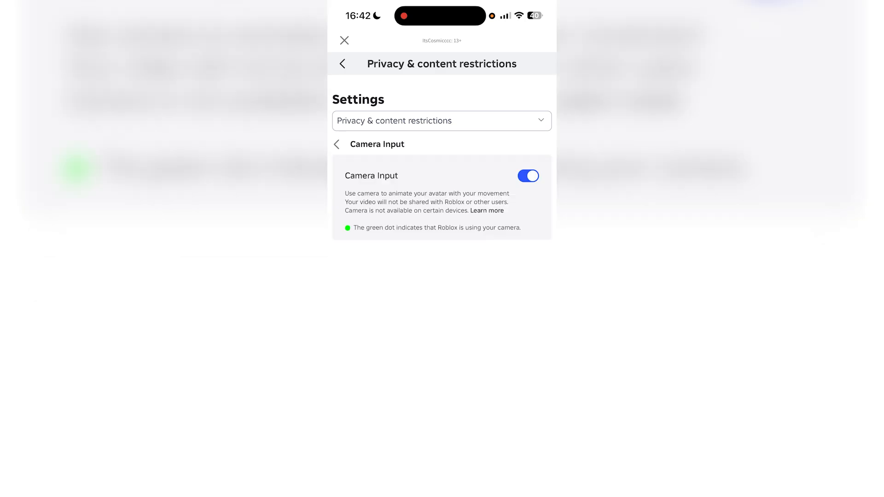
pyautogui.click(528, 176)
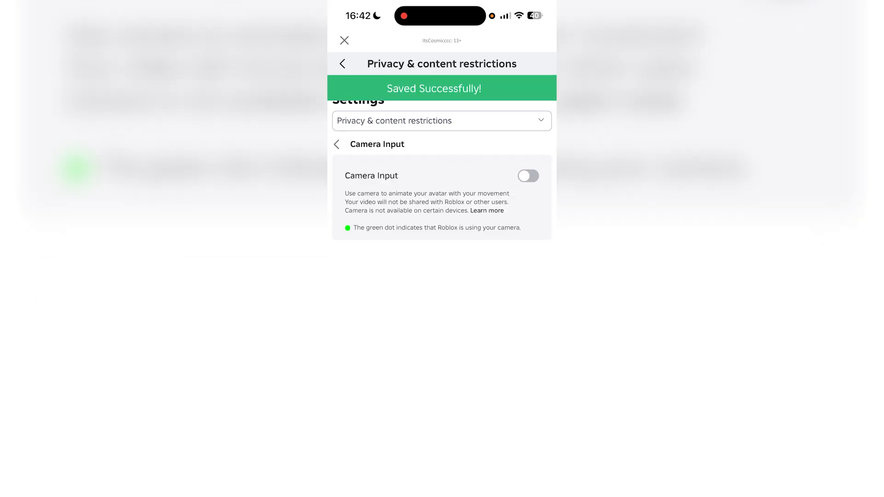
pyautogui.click(339, 144)
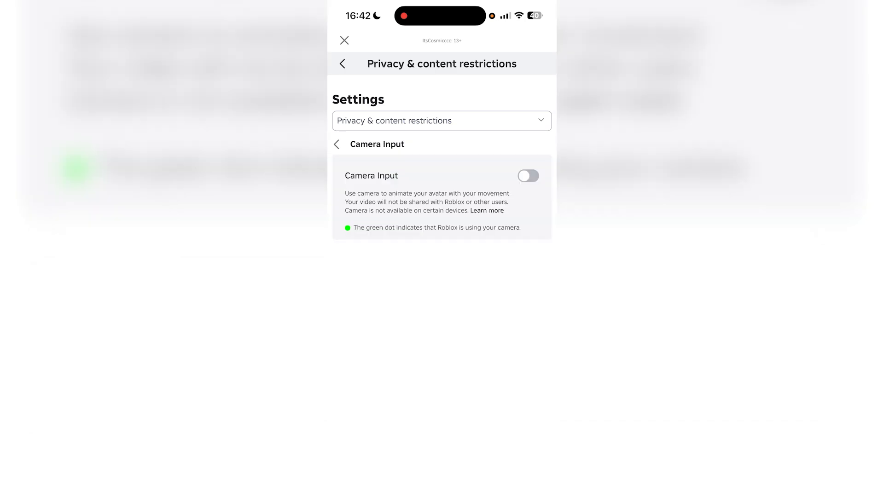
pyautogui.click(337, 143)
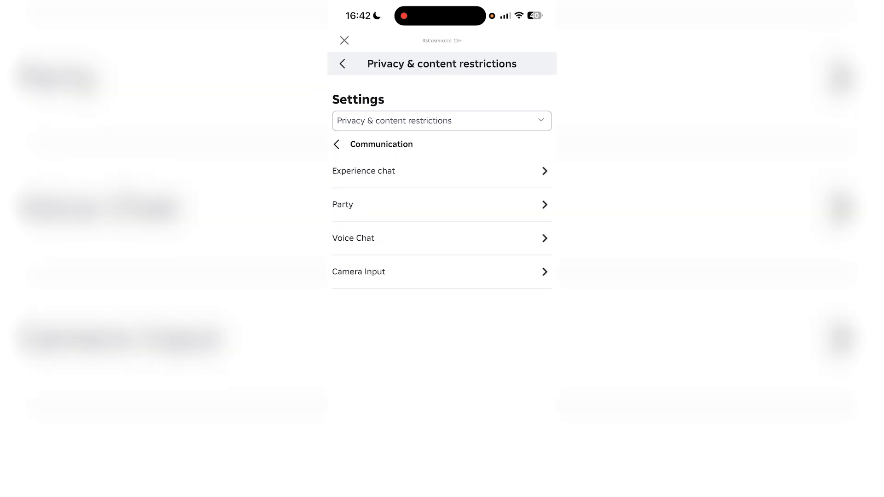